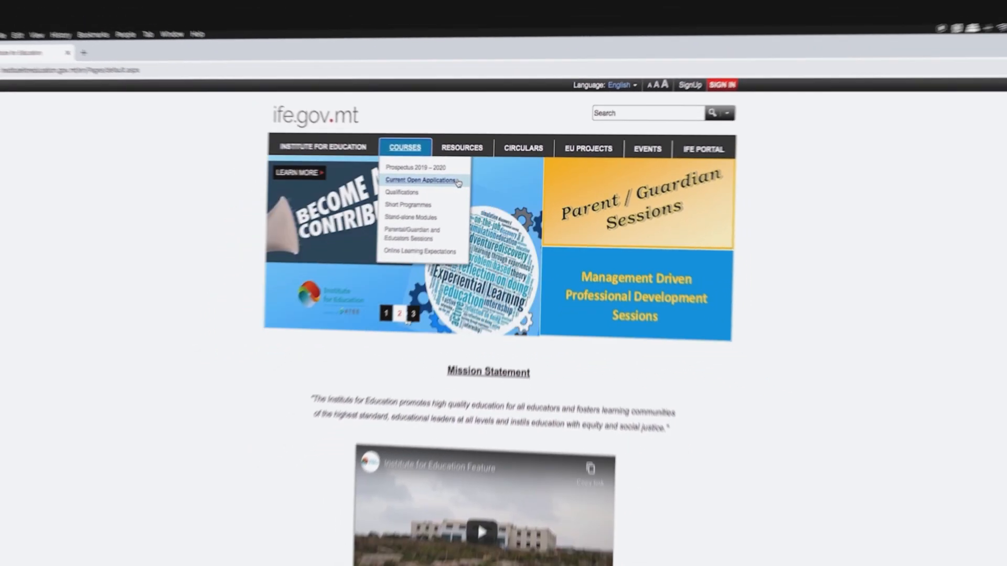
Step: Show the Courses menu's Current Open Applications list of programmes
{"action": "left_click", "coordinate": [421, 181]}
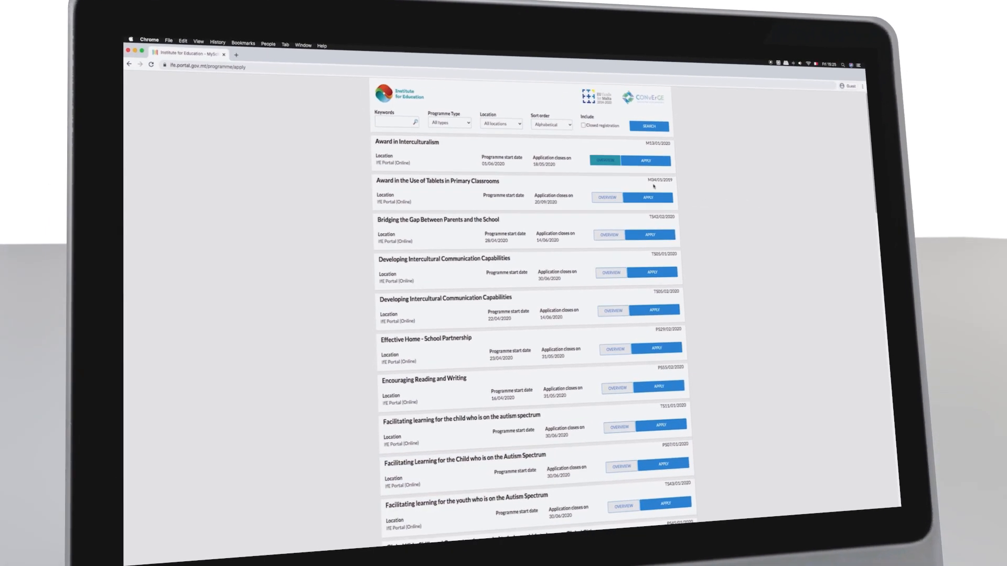
Step: View the Award in Interculturalism overview and scroll through its fees and requirements
{"action": "left_click", "coordinate": [603, 160]}
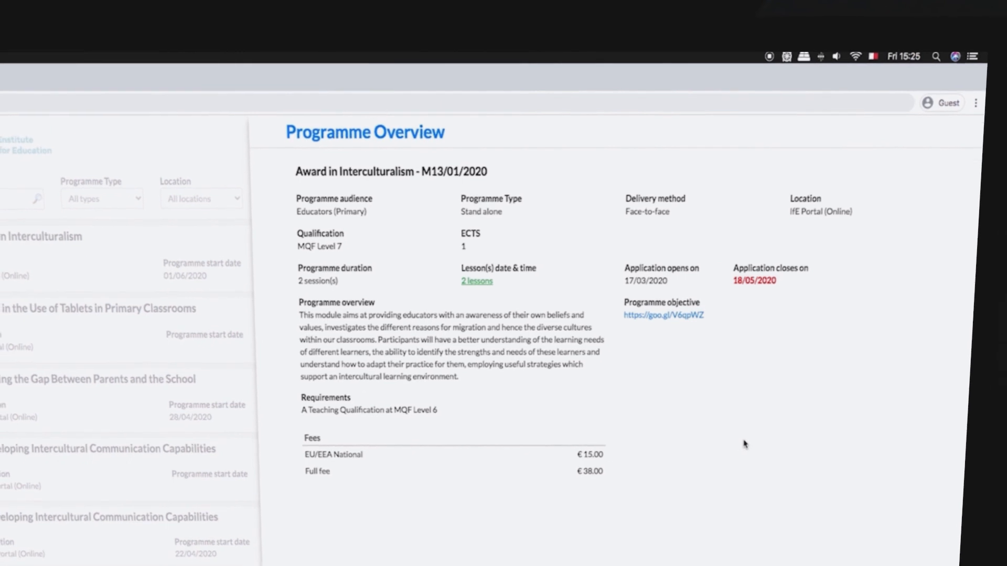
{"action": "scroll", "scroll_direction": "down", "scroll_amount": 3}
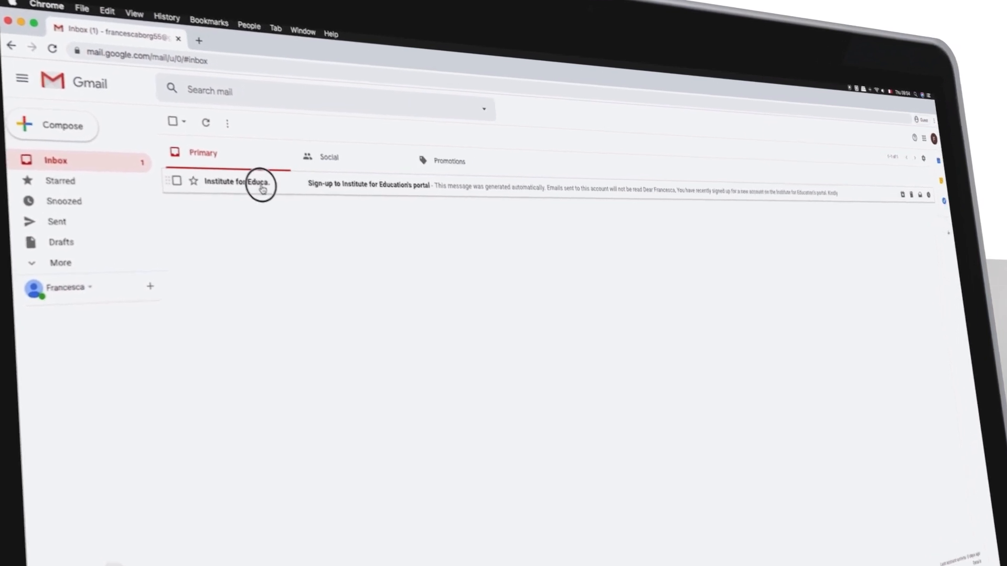
Step: Open the 'Sign-up to Institute for Education's portal' email and follow its activation link
{"action": "left_click", "coordinate": [240, 186]}
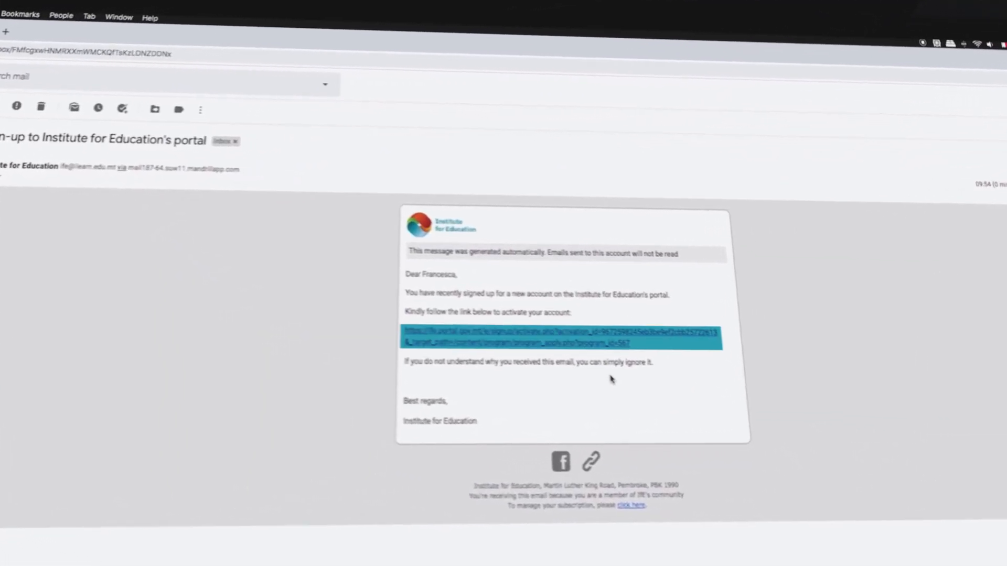
{"action": "left_click", "coordinate": [559, 337]}
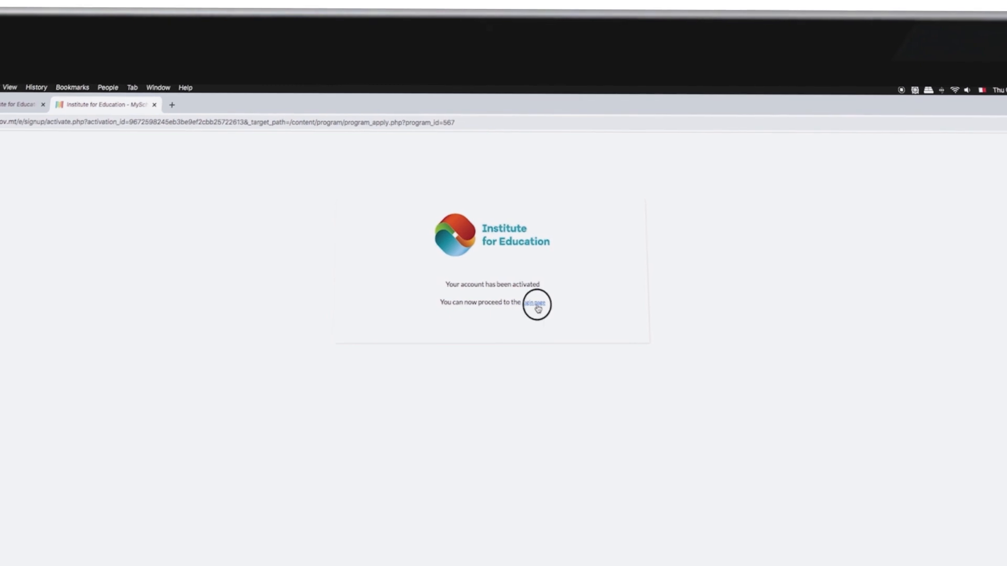
Step: Continue from the activation page to the prefilled application questionnaire
{"action": "left_click", "coordinate": [534, 304]}
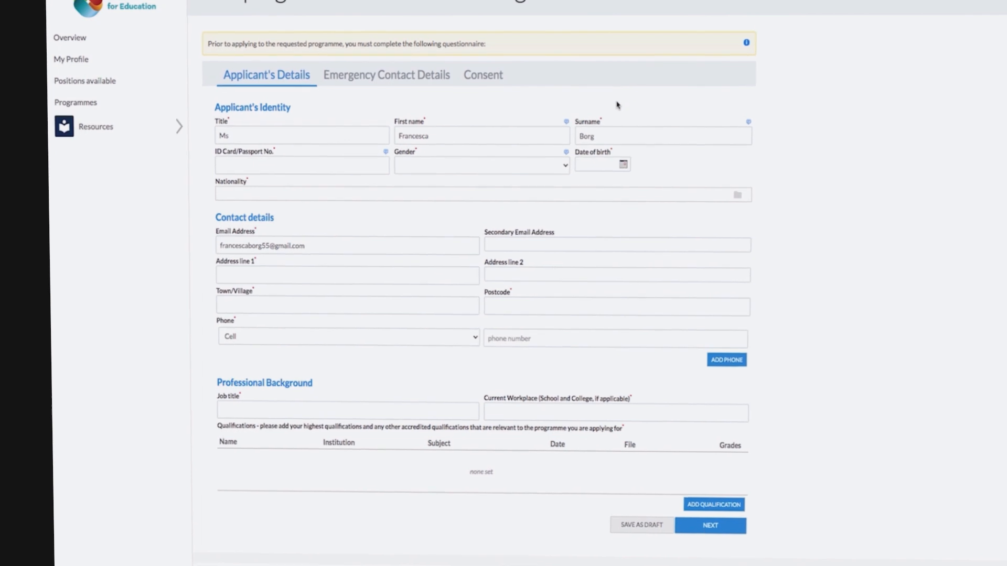
Step: Enter ID card number 12345M and advance the questionnaire to Consent
{"action": "type", "text": "12345M"}
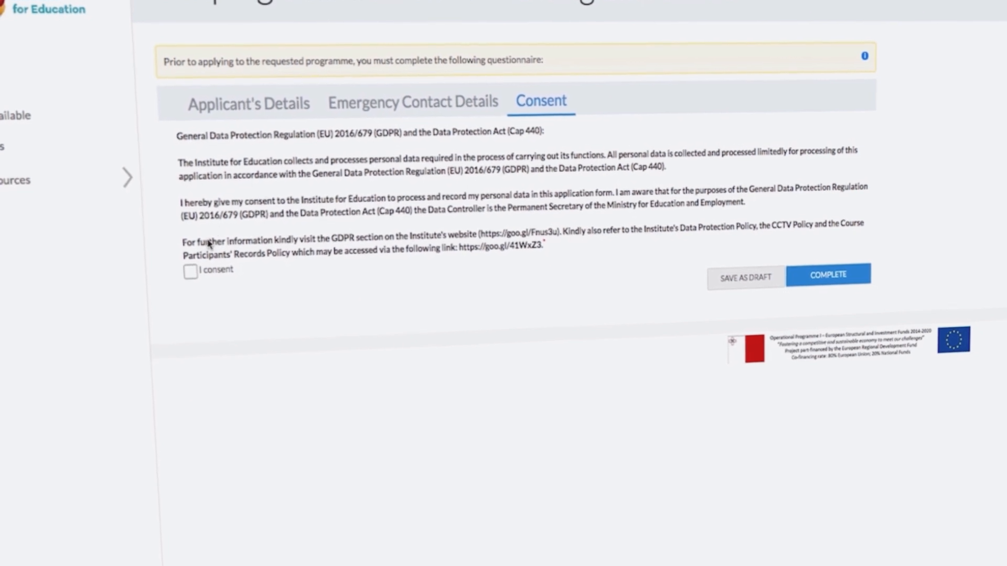
Step: Tick the personal data consent box and complete the questionnaire
{"action": "left_click", "coordinate": [190, 272]}
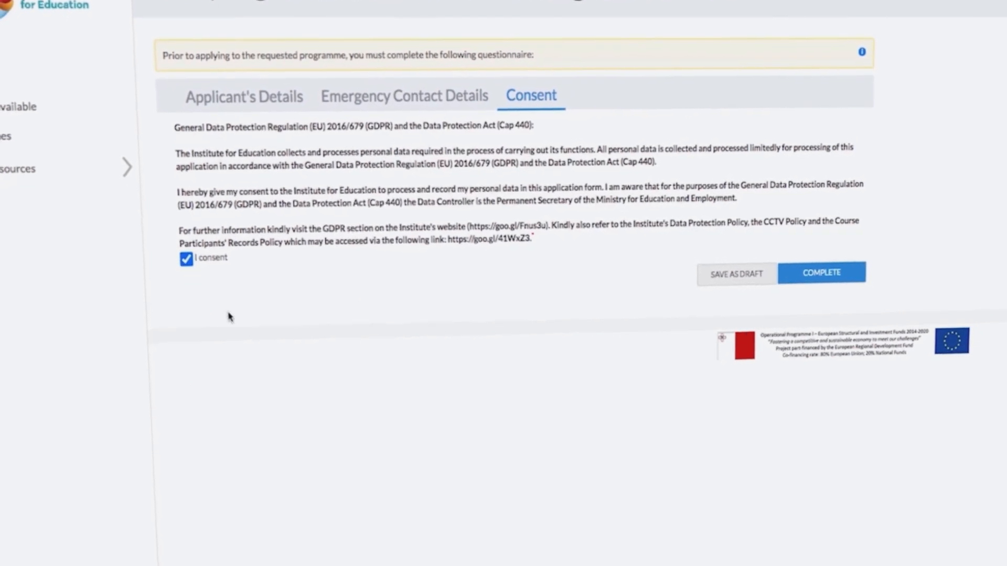
{"action": "left_click", "coordinate": [820, 272]}
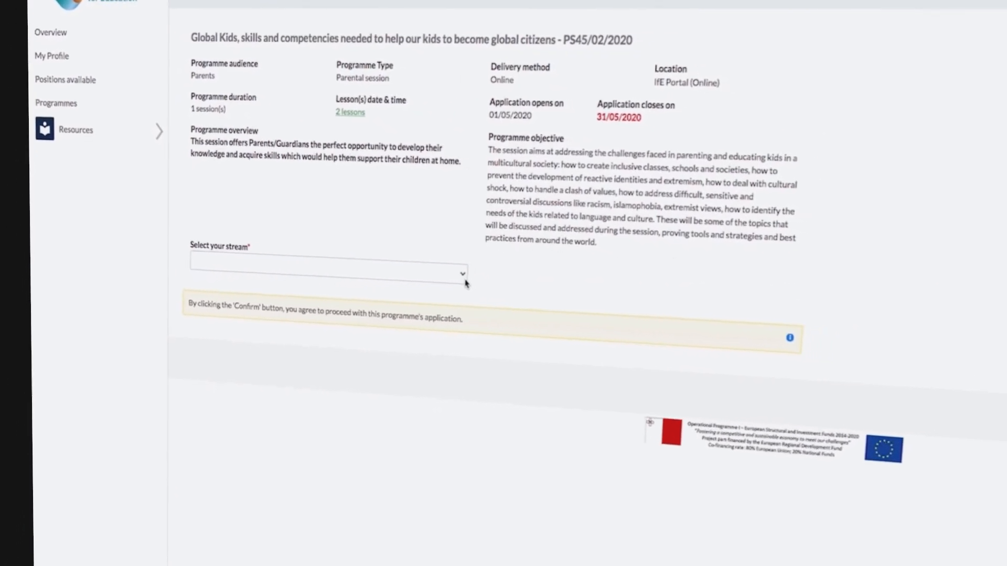
Step: Choose a stream and confirm, then open the 'Your application' eligibility email in Gmail
{"action": "left_click", "coordinate": [327, 272]}
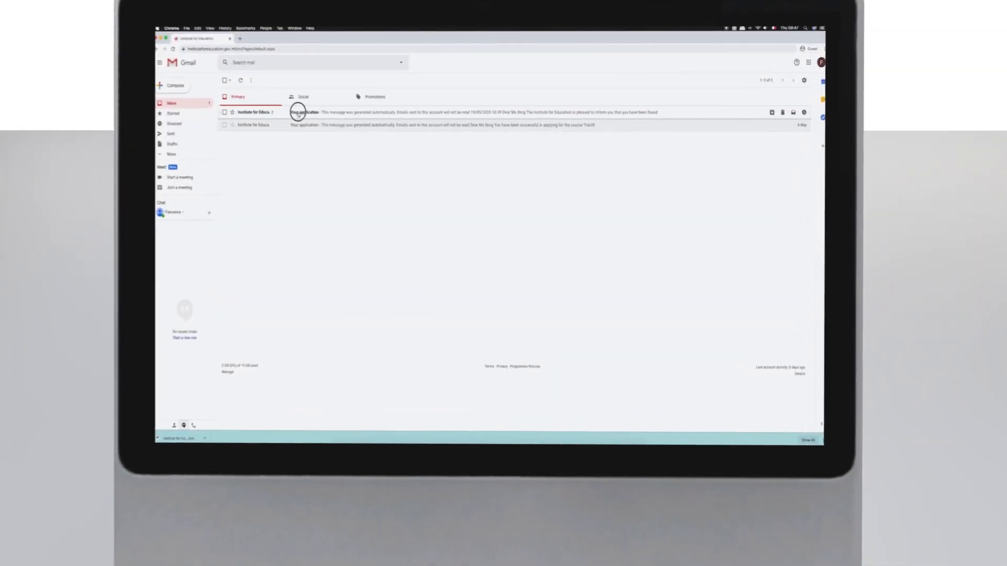
{"action": "left_click", "coordinate": [302, 112]}
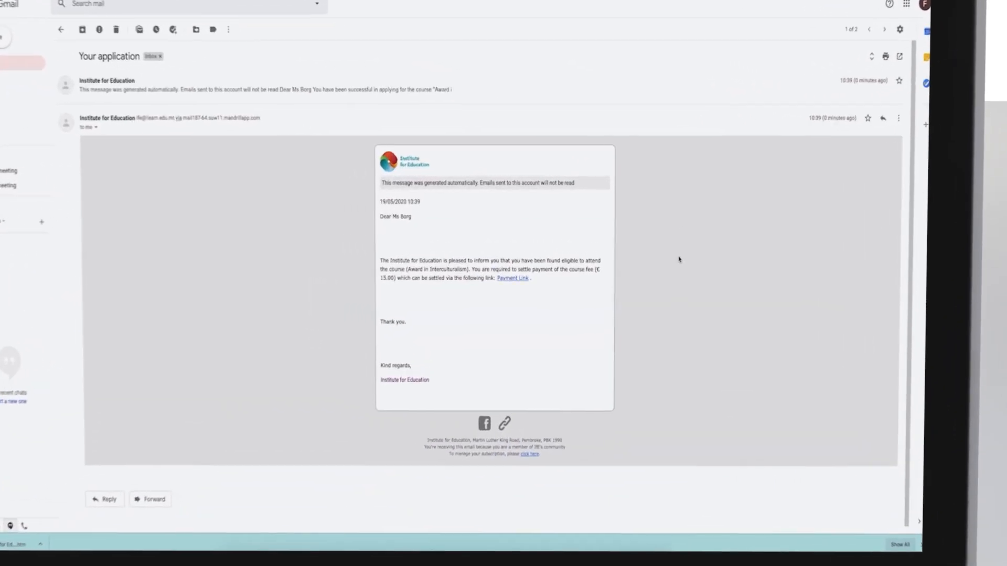